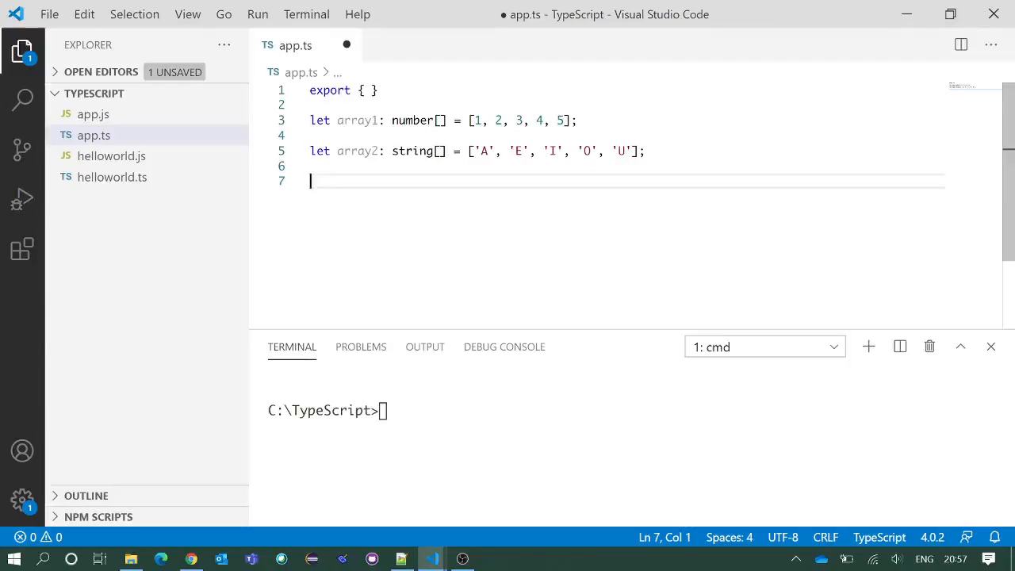
Step: Declare let x = 10; below the arrays and briefly highlight the value 10
type("let x")
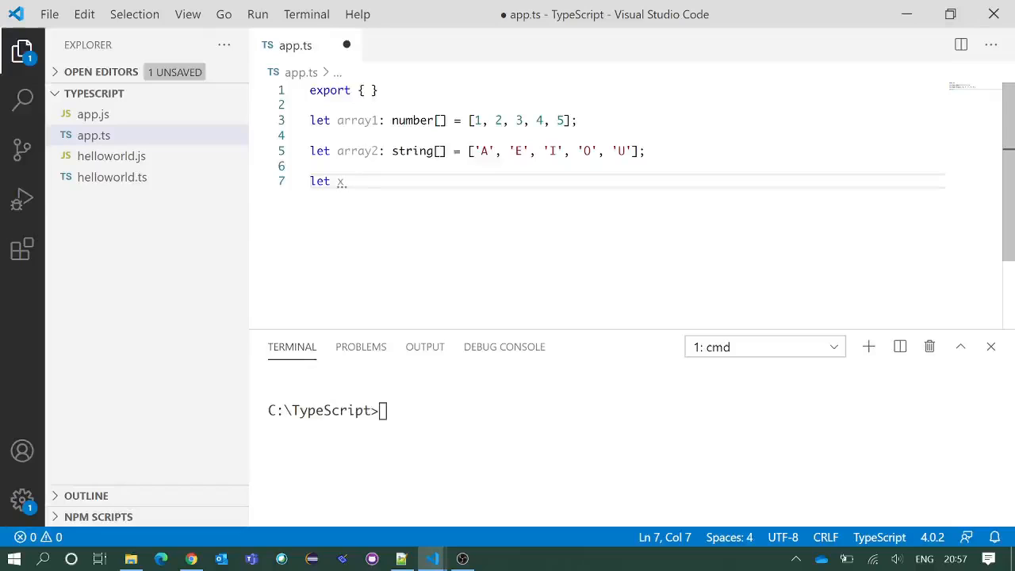
type("= 10;")
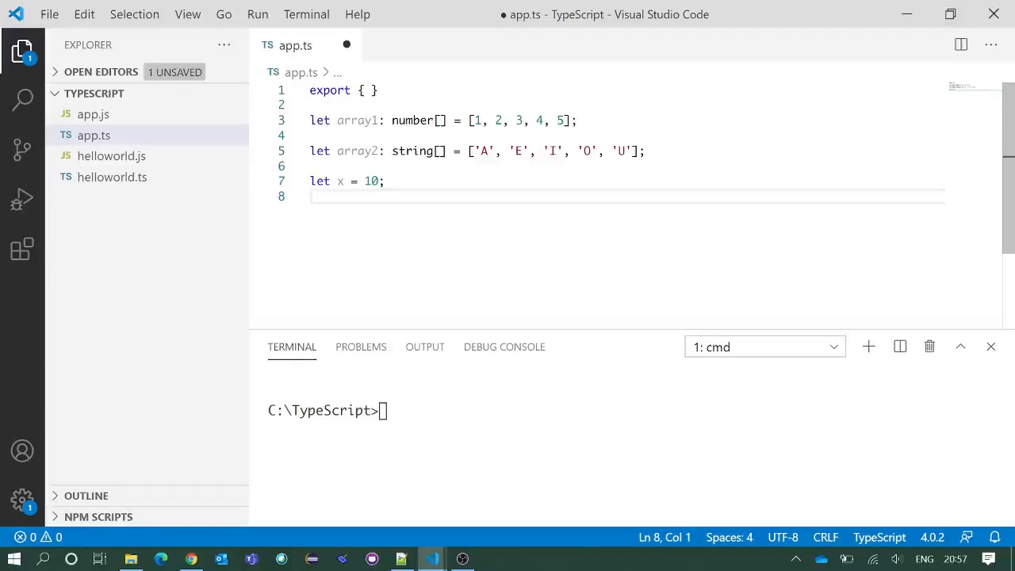
double_click(339, 181)
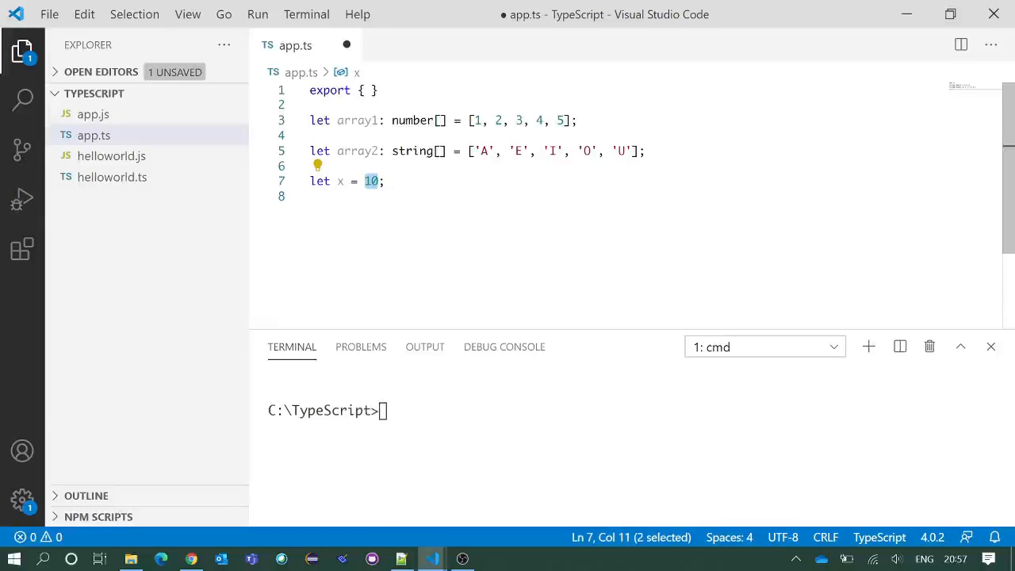
left_click(357, 197)
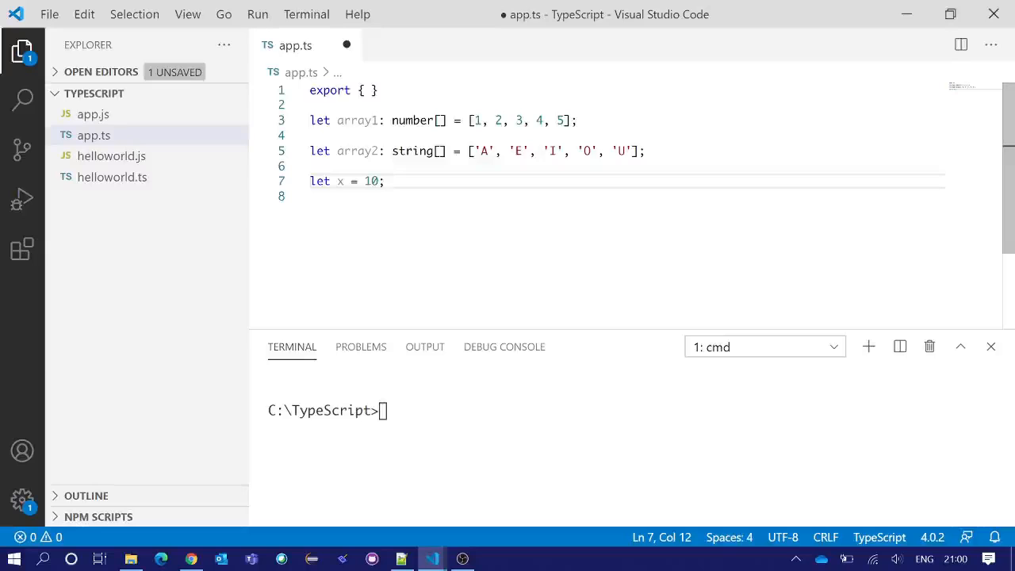
Step: Review the array1 numbers 1 to 5 and the array2 vowels by highlighting them in turn
double_click(358, 151)
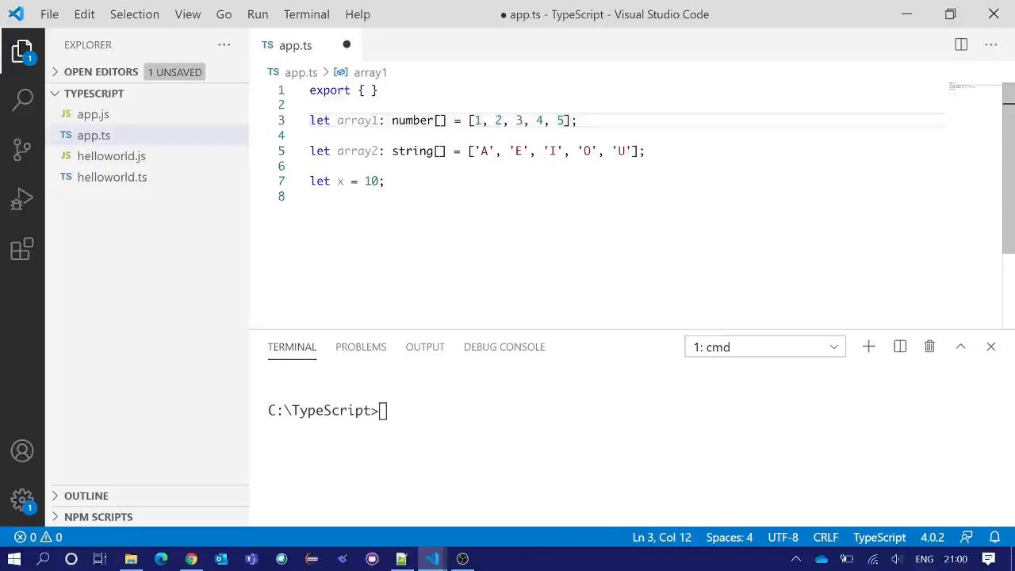
double_click(357, 121)
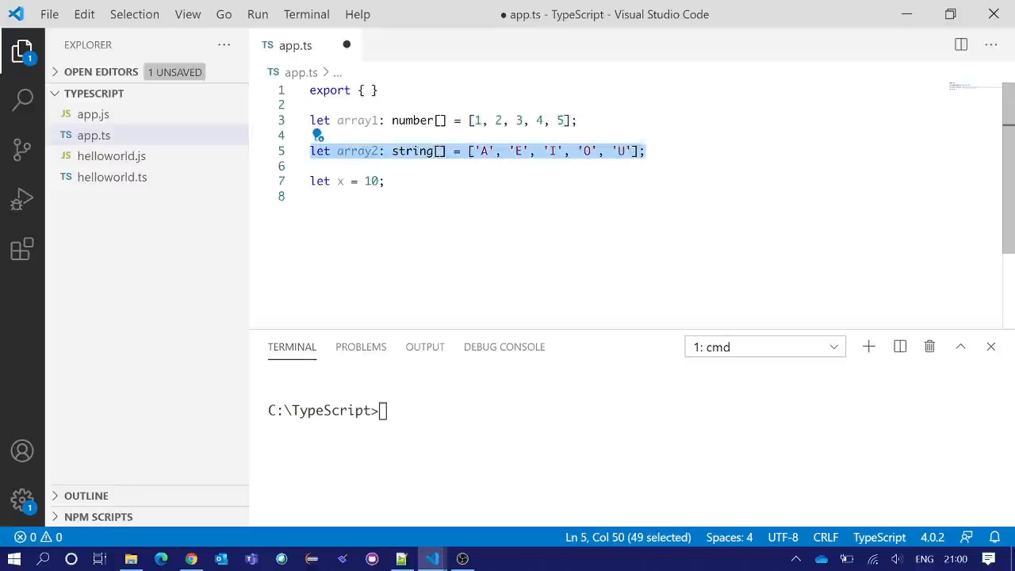
left_click(365, 151)
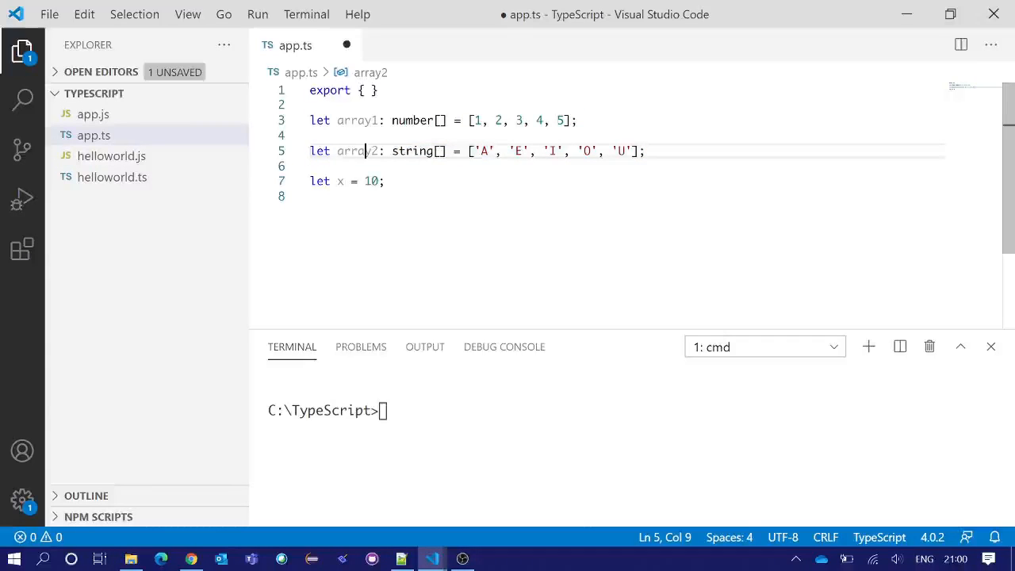
double_click(357, 151)
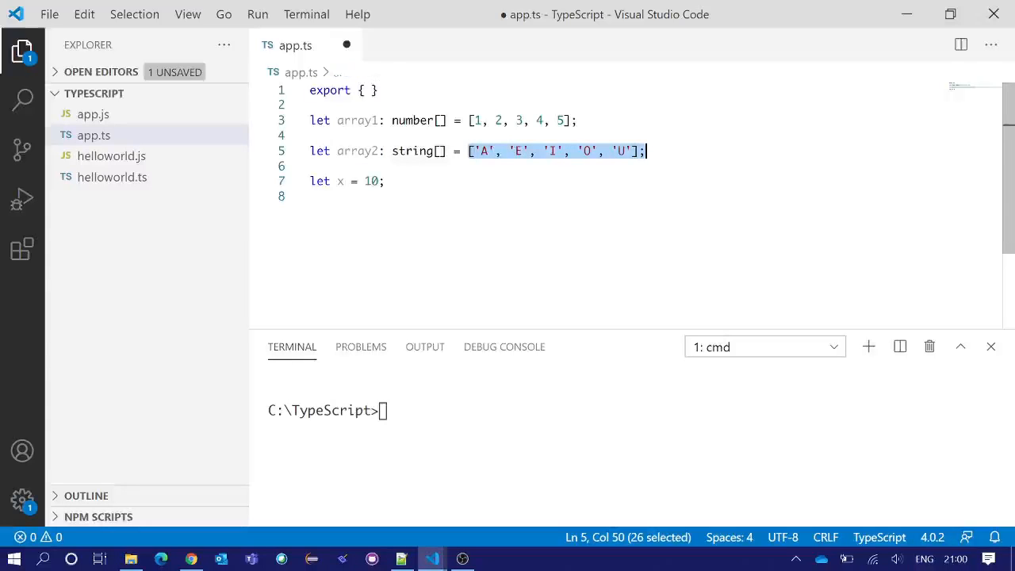
left_click(371, 180)
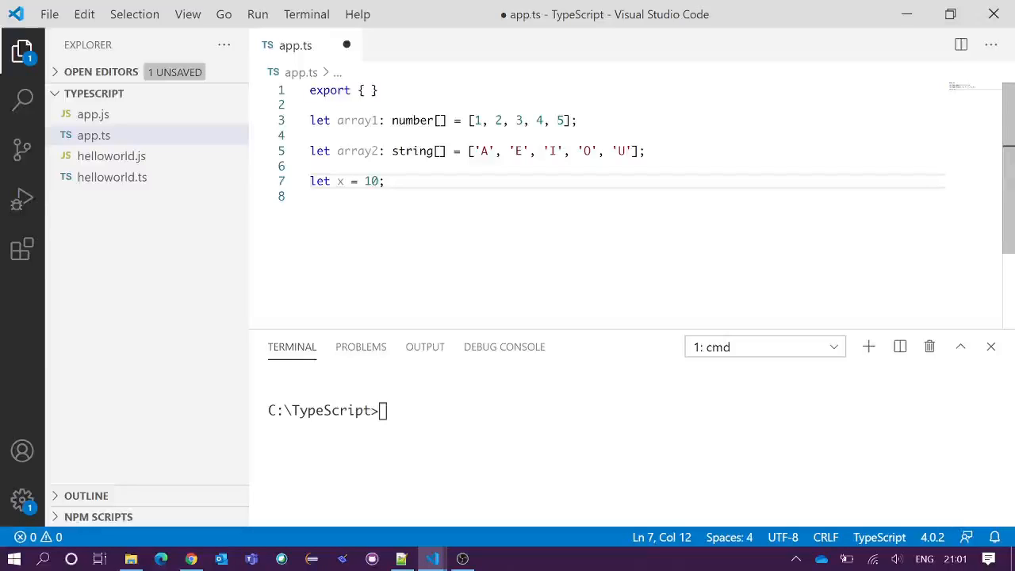
left_click_drag(473, 120, 571, 121)
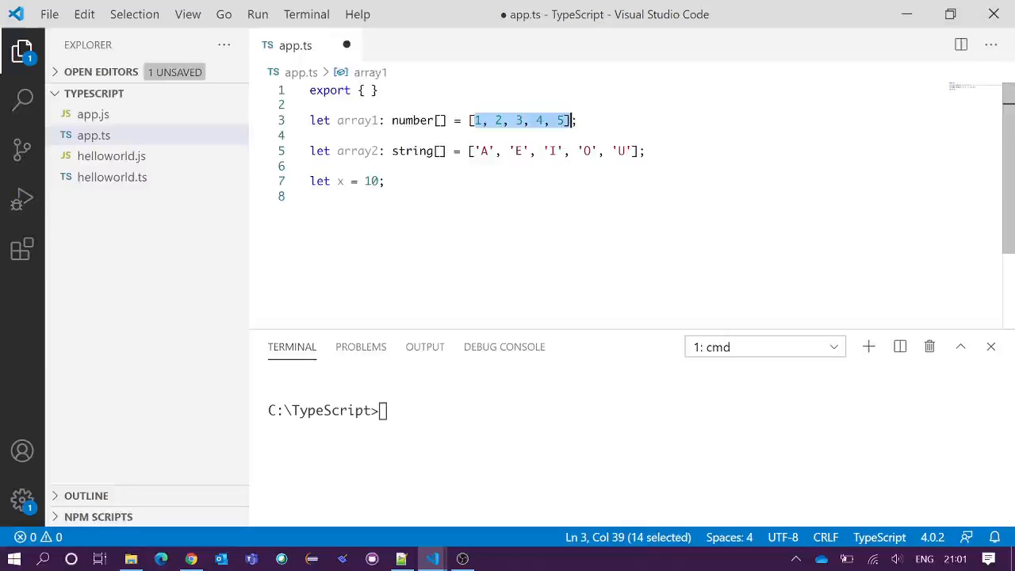
left_click(473, 120)
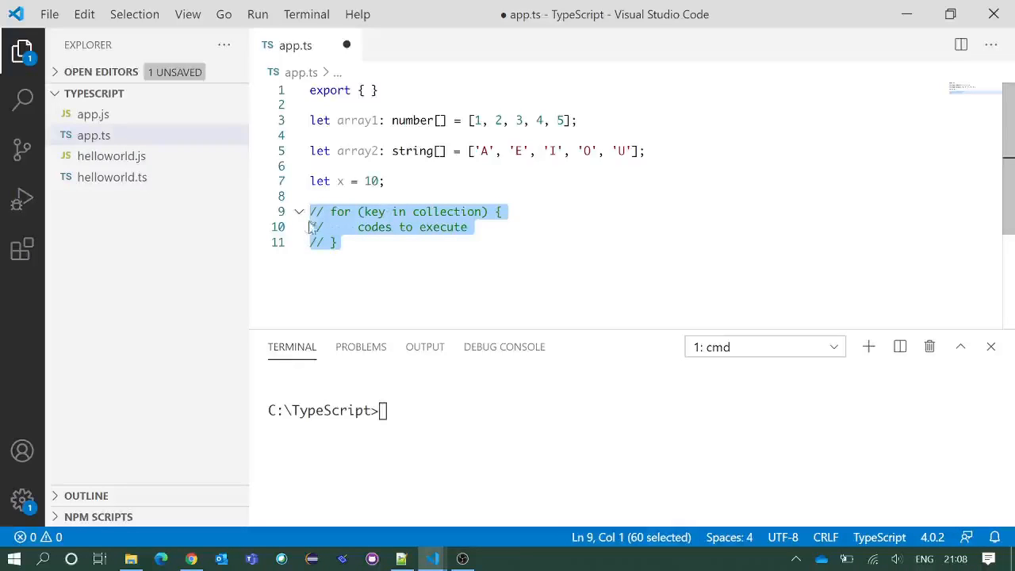
left_click(343, 241)
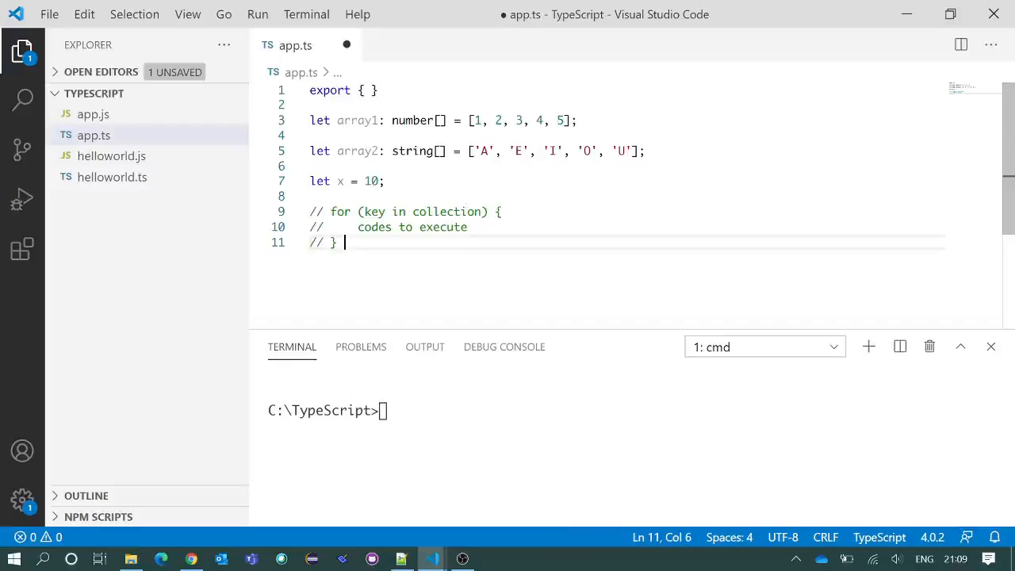
double_click(339, 213)
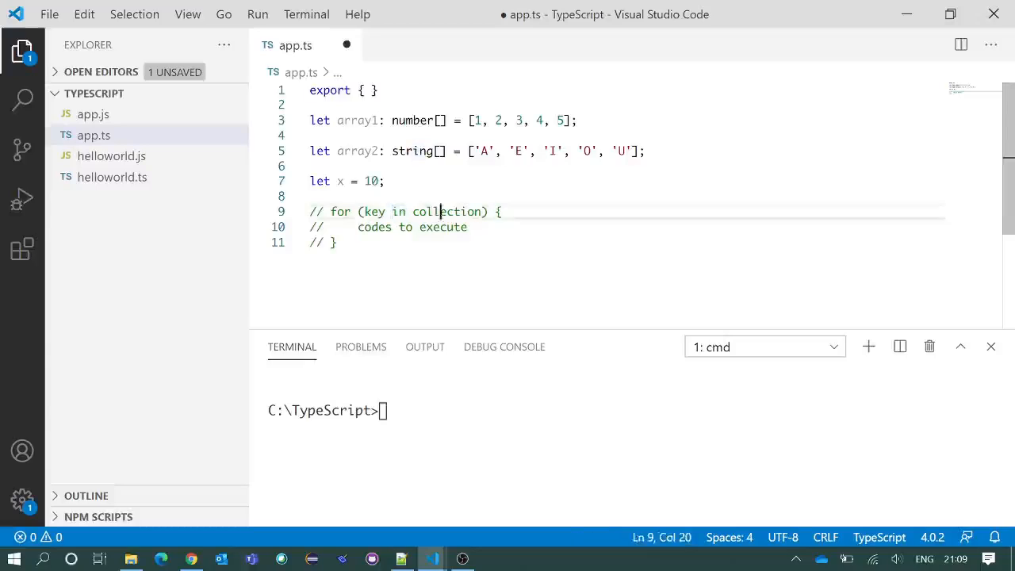
left_click(372, 212)
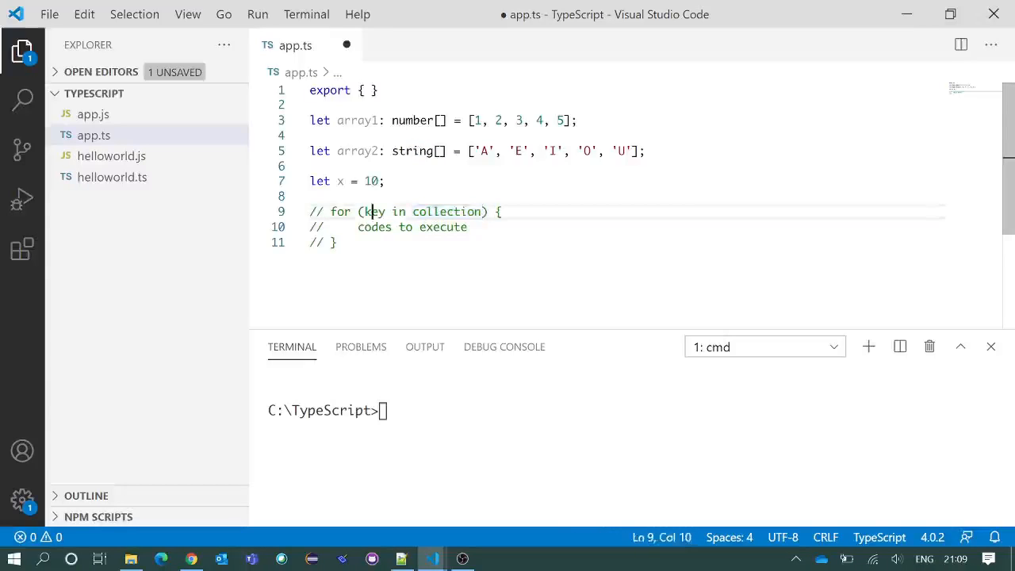
double_click(374, 213)
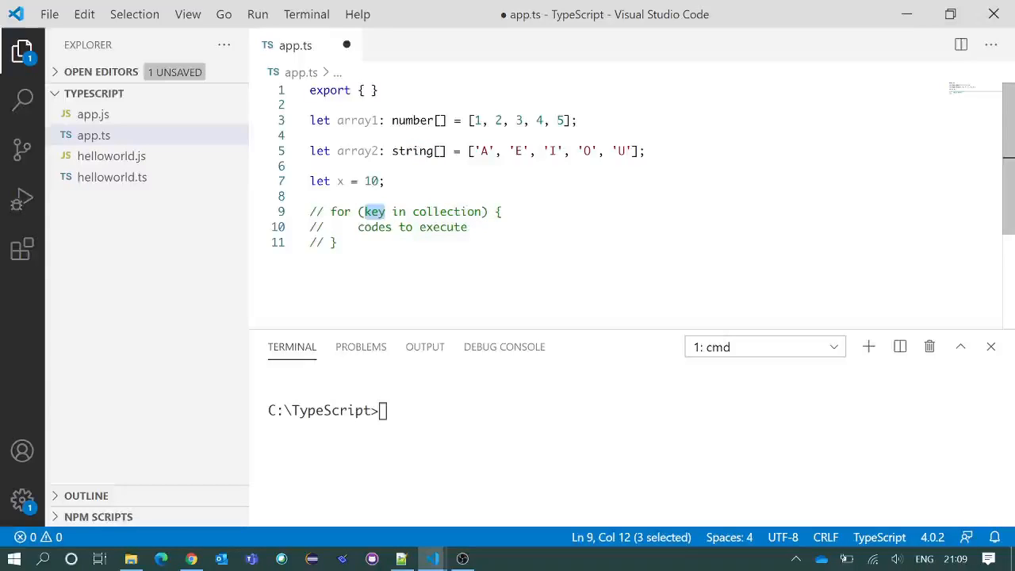
double_click(447, 213)
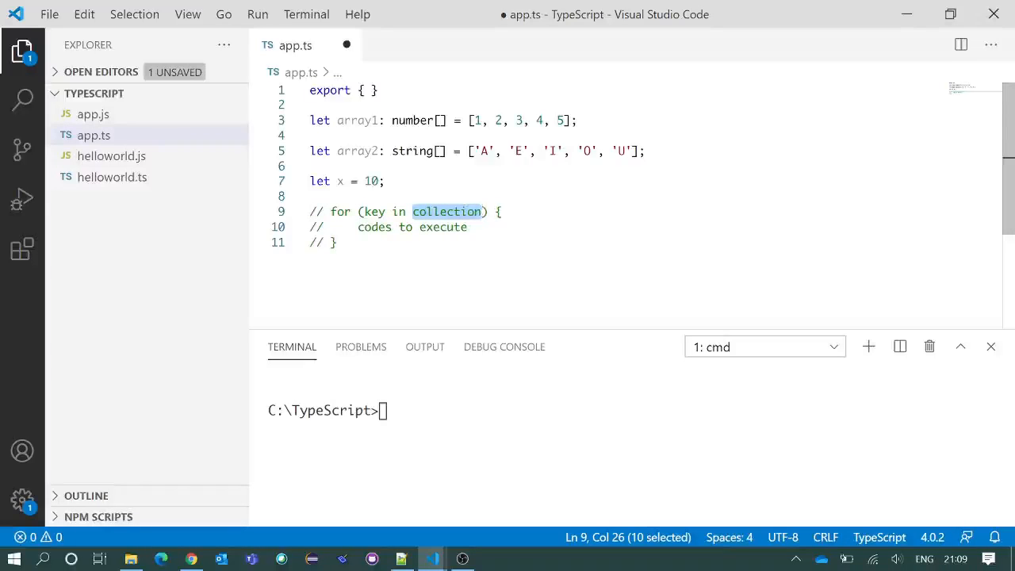
double_click(374, 227)
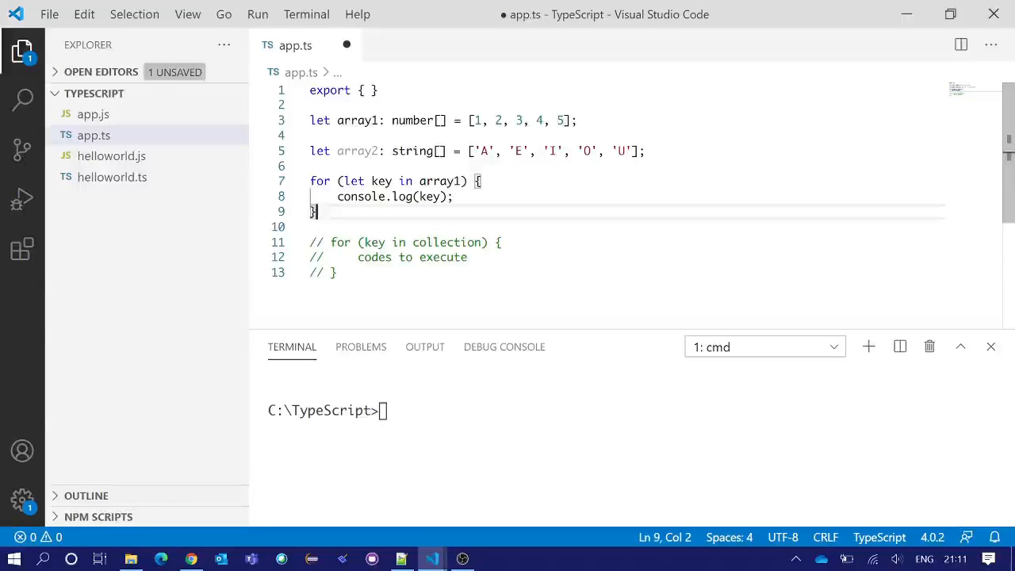
Step: Highlight key and array1 in the for-in loop header to review them
double_click(320, 181)
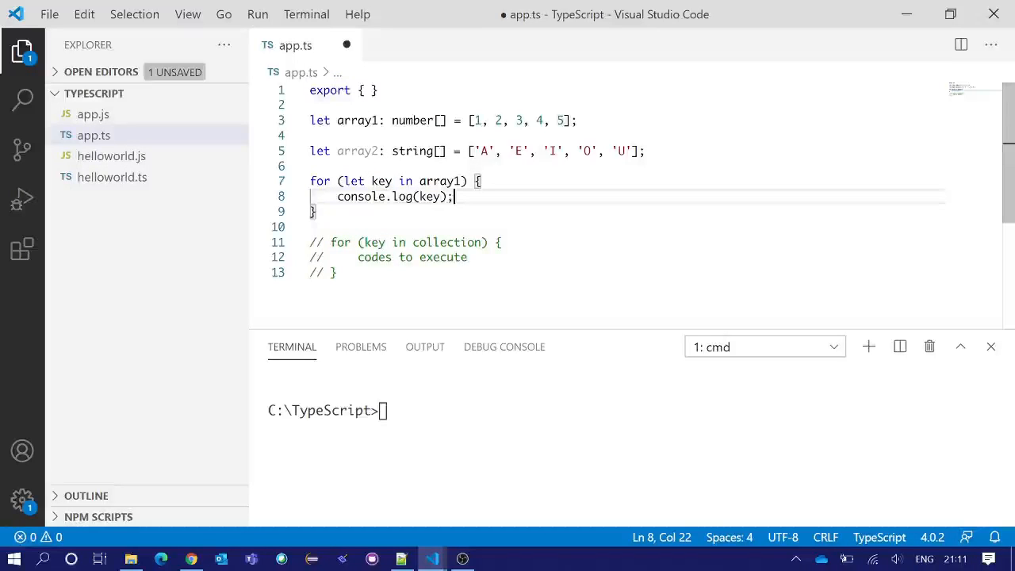
double_click(441, 181)
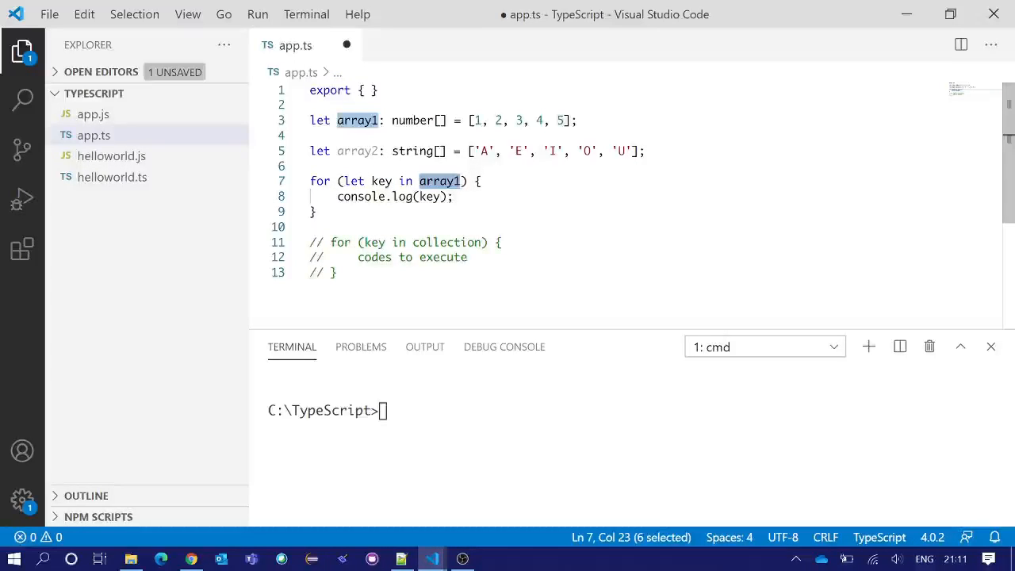
double_click(381, 181)
type("node app")
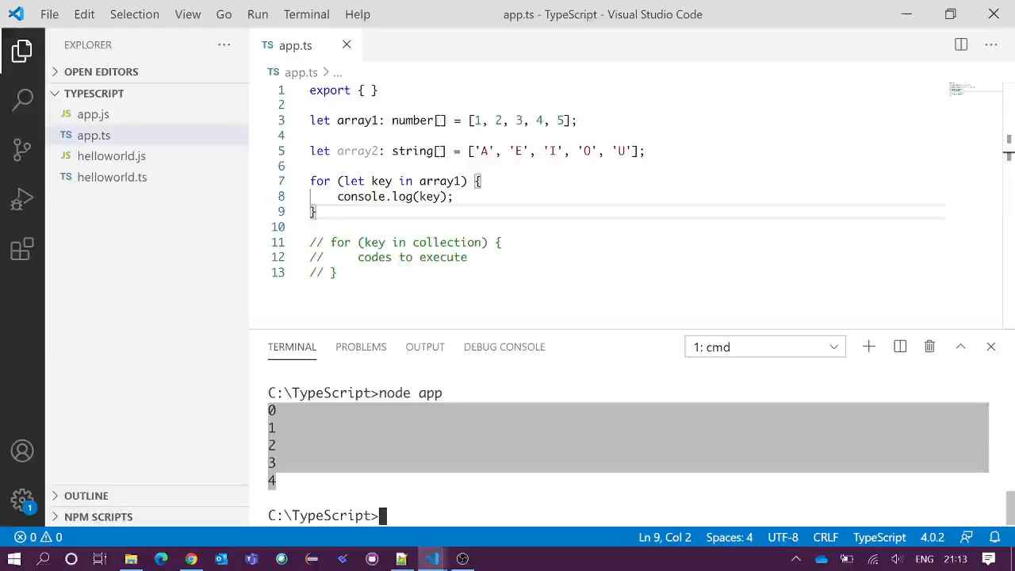
Step: Begin renaming the loop variable key to index
type("index")
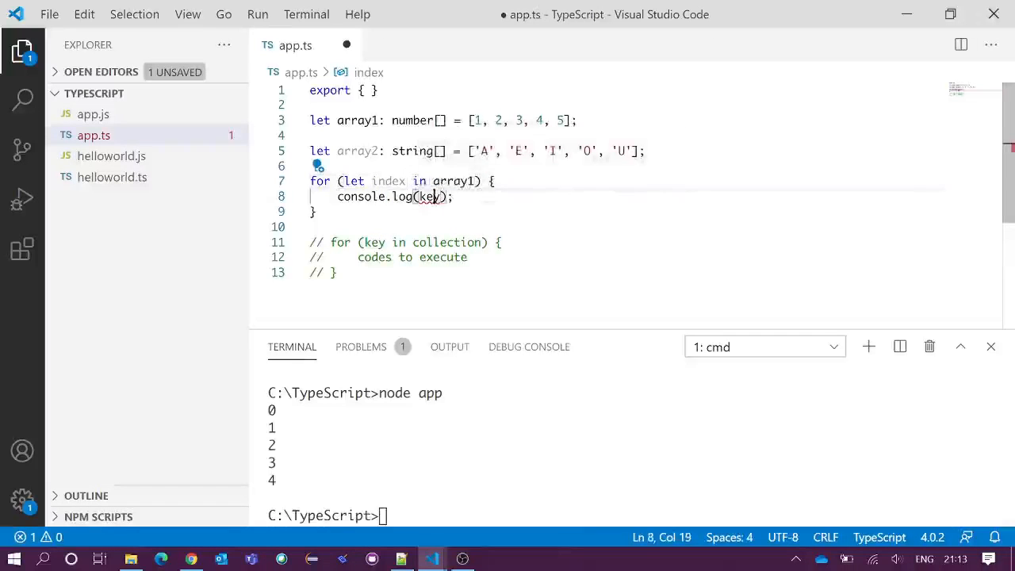
Step: Log index in the loop, switch the header to array2 and save
type("index")
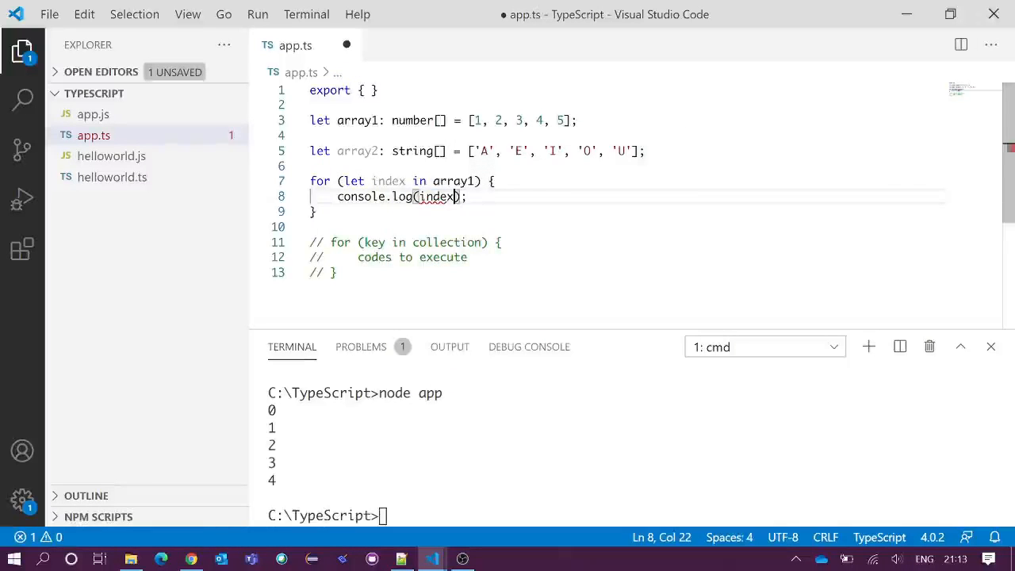
left_click(474, 181)
type("2")
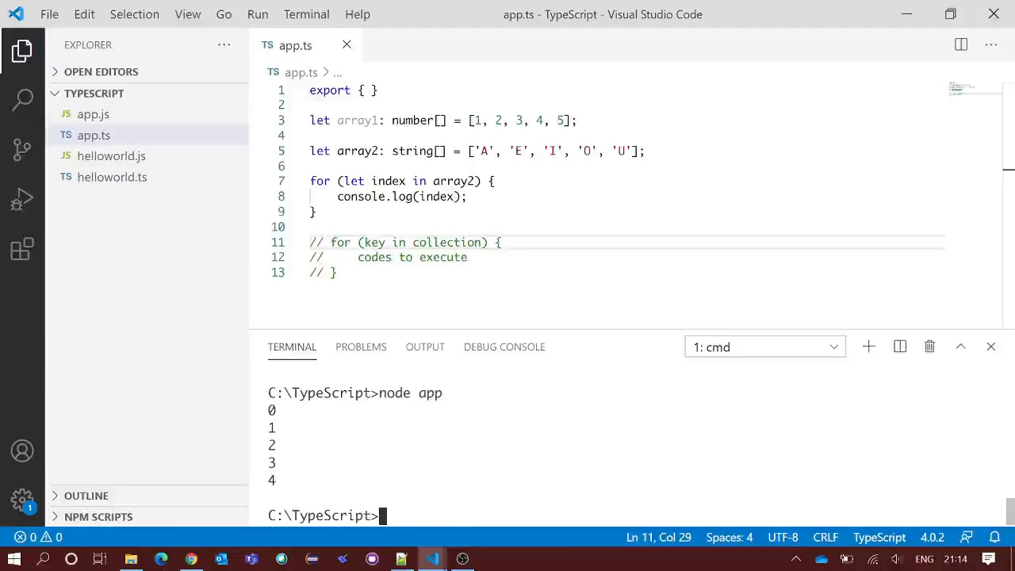
left_click_drag(272, 421, 271, 482)
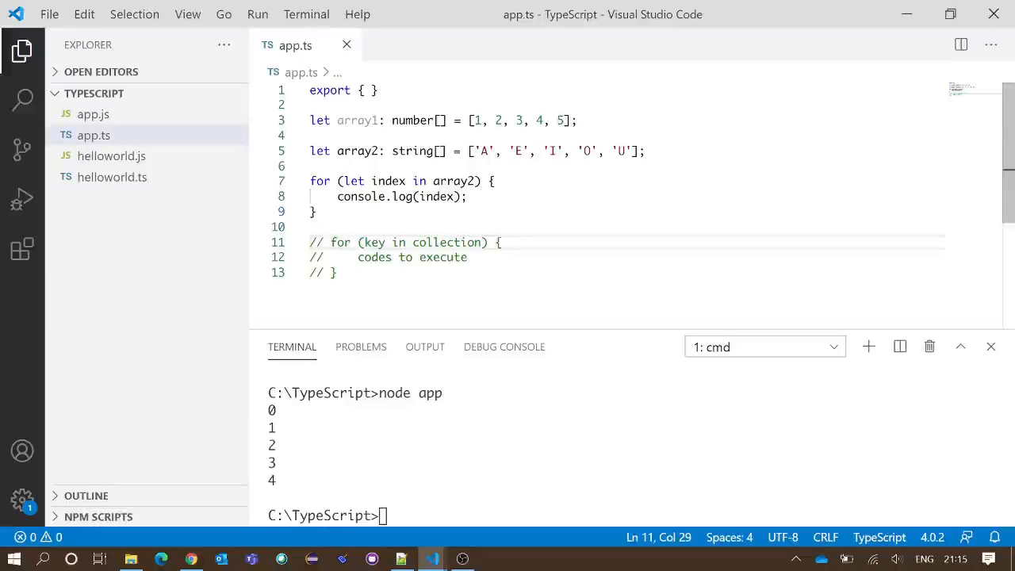
Step: Log array2[index] inside the loop, save and rerun so the terminal prints A E I O U
double_click(435, 196)
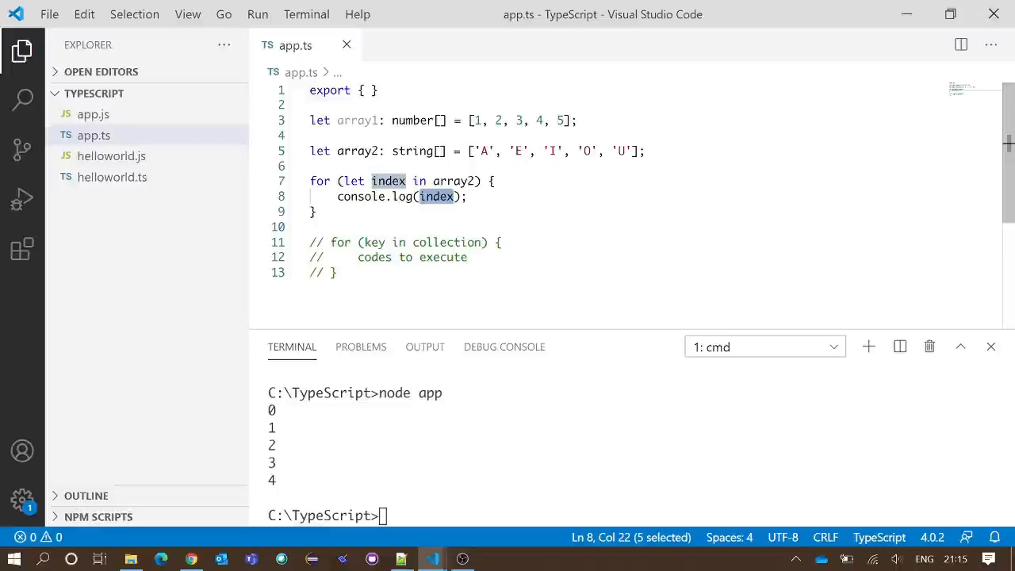
mouse_move(389, 181)
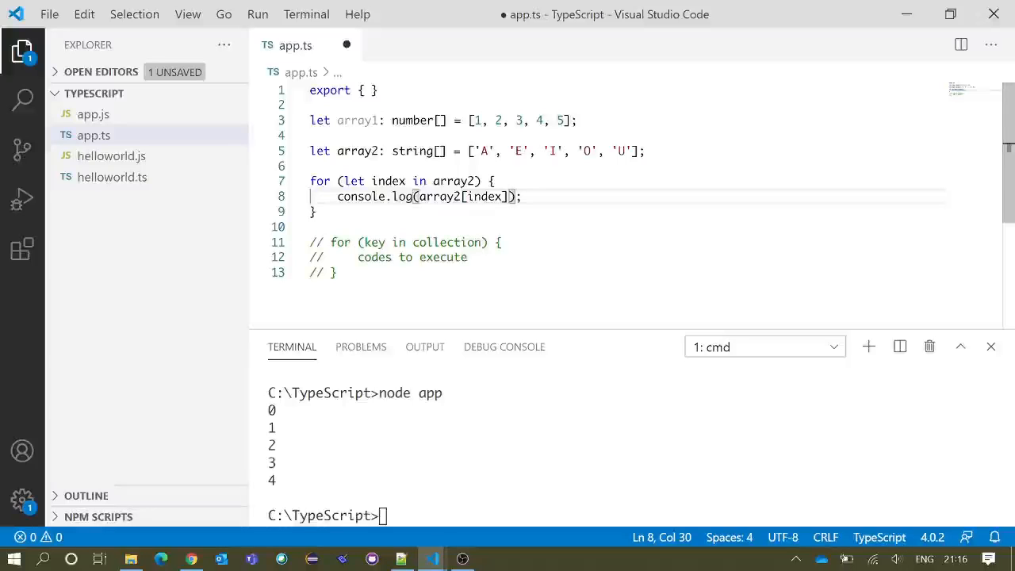
left_click(501, 241)
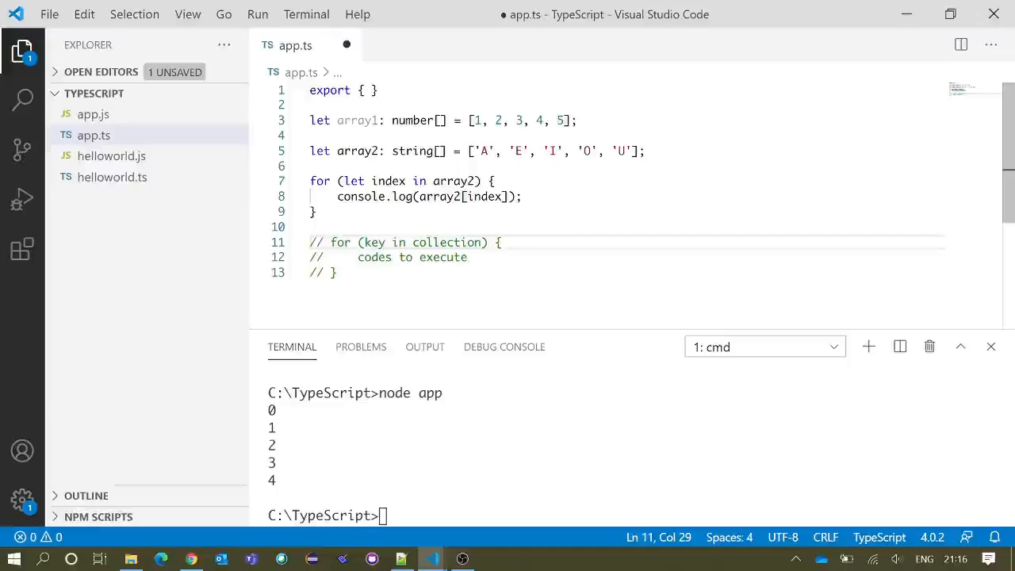
key("ctrl+s")
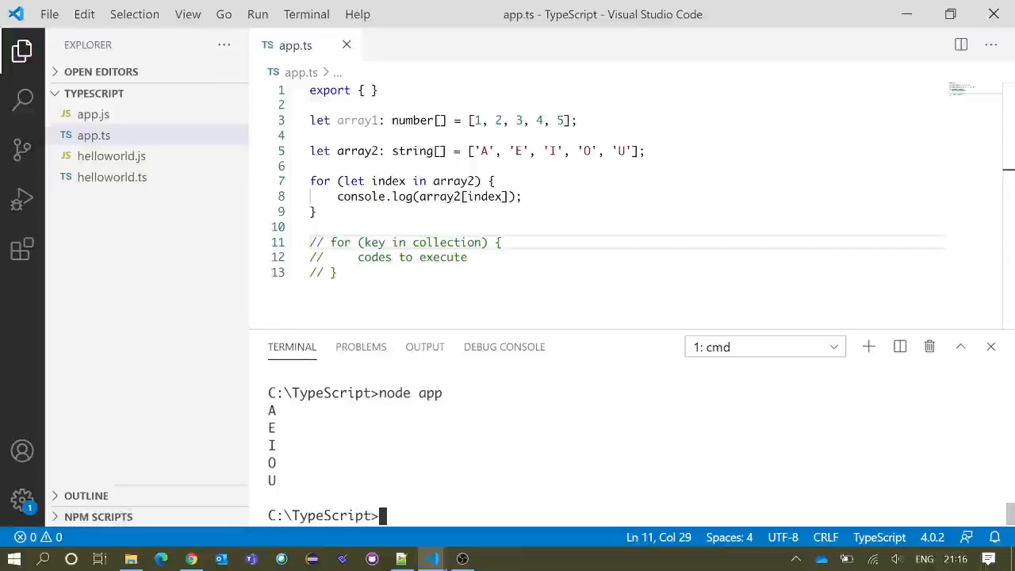